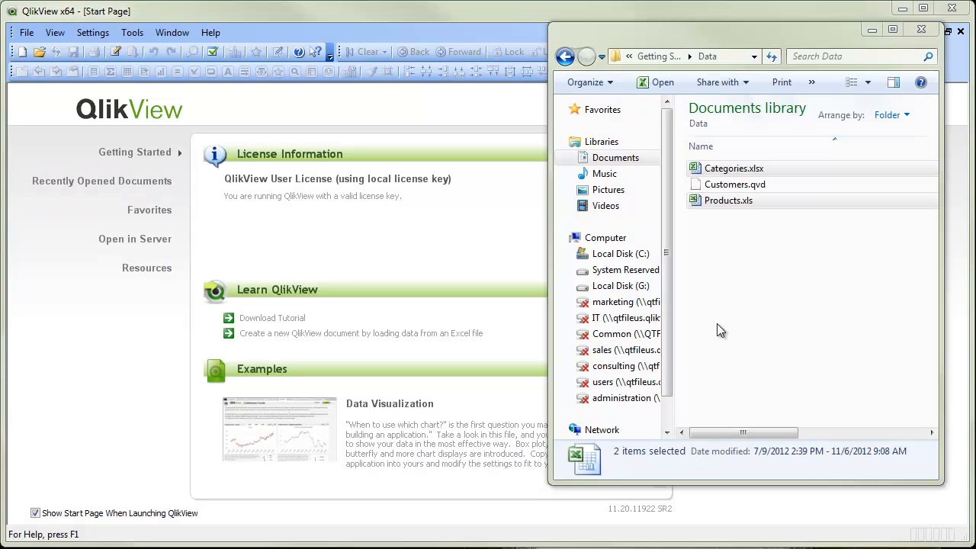
{"action": "mouse_move", "coordinate": [761, 341]}
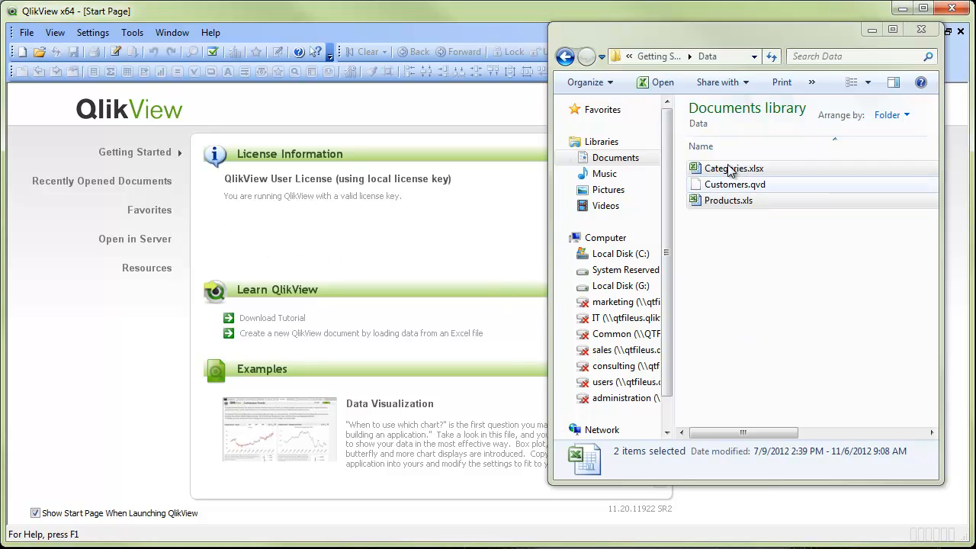
- Preview the Categories and Products spreadsheets in Excel, then select both files together
{"action": "left_click", "coordinate": [734, 168]}
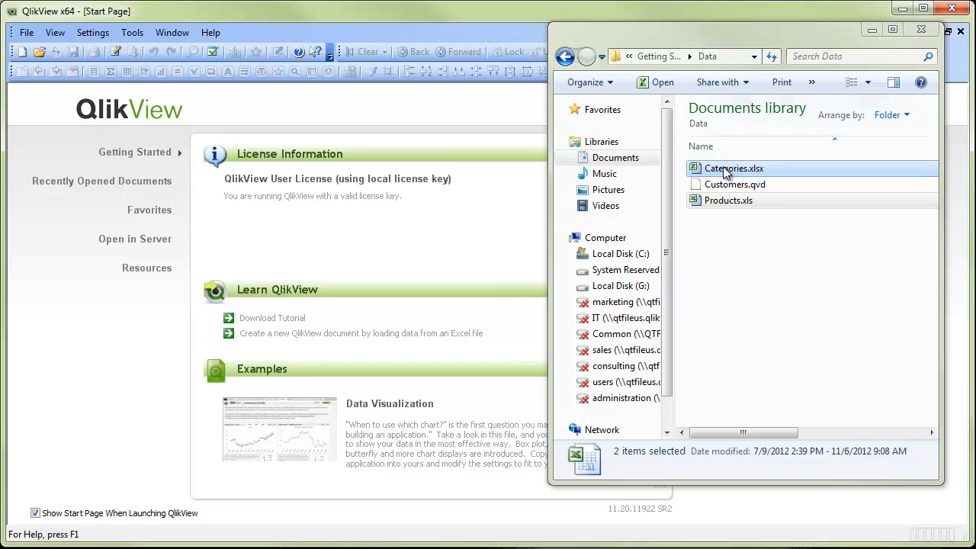
{"action": "double_click", "coordinate": [734, 168]}
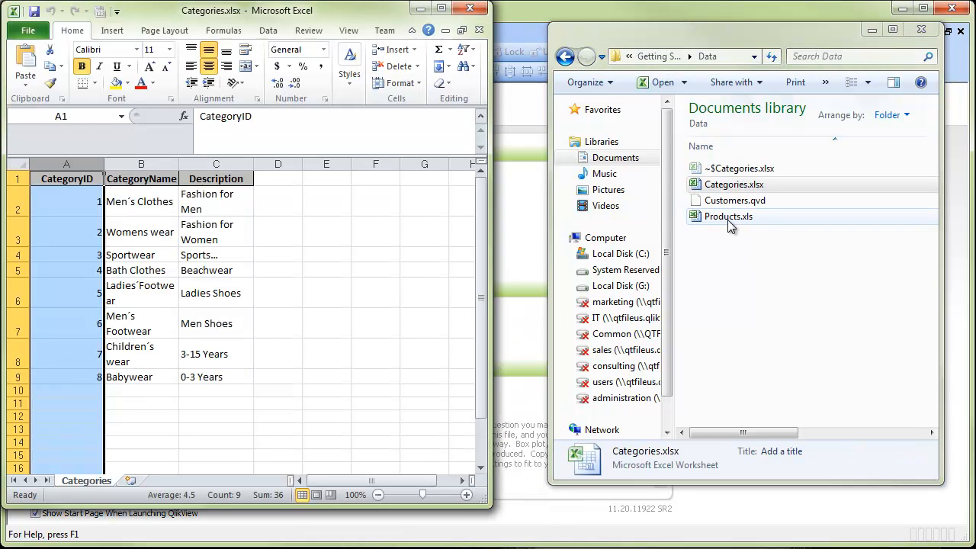
{"action": "double_click", "coordinate": [728, 215]}
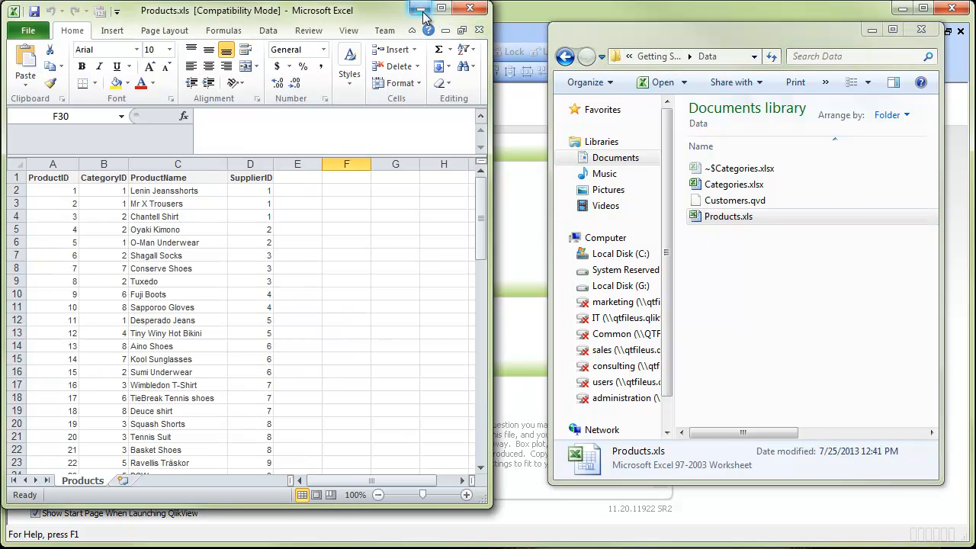
{"action": "left_click", "coordinate": [421, 8]}
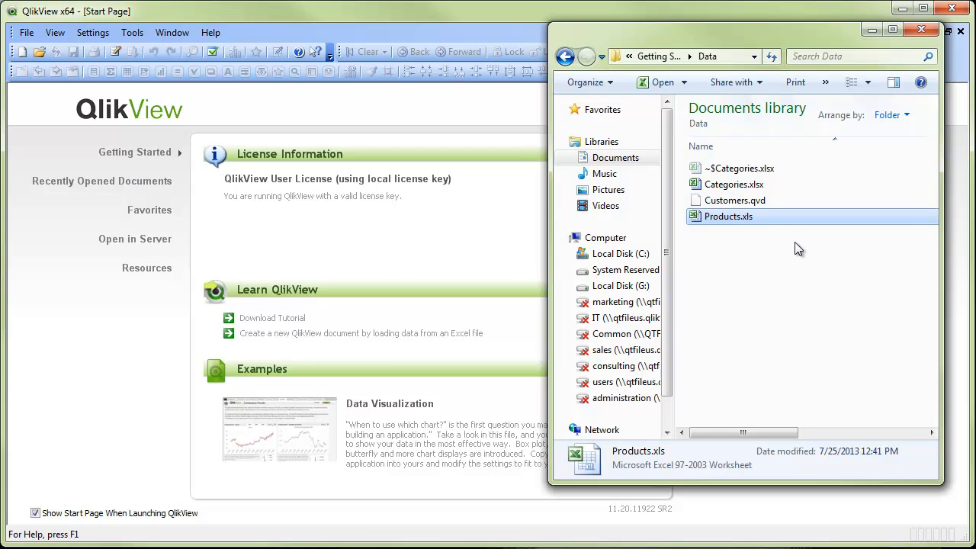
{"action": "left_click", "coordinate": [735, 184]}
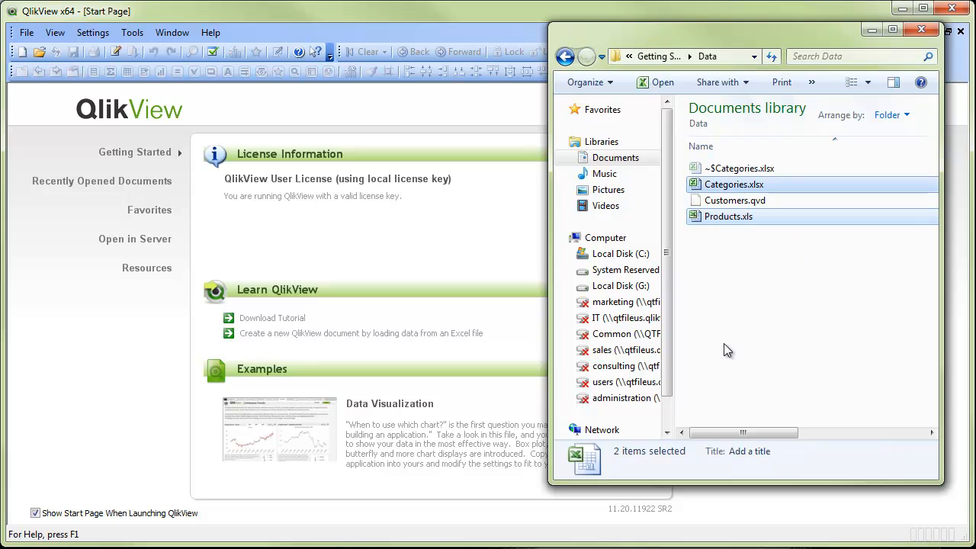
{"action": "mouse_move", "coordinate": [713, 187]}
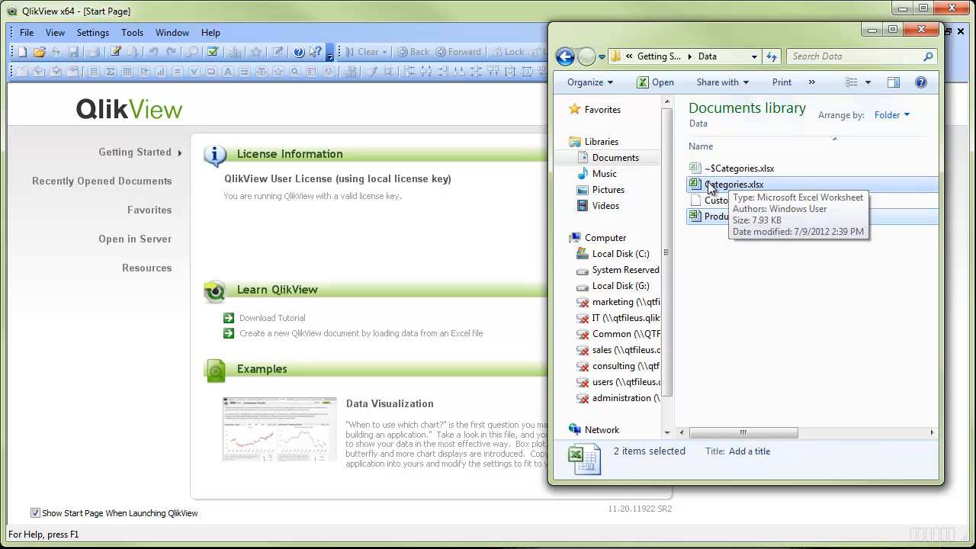
{"action": "mouse_move", "coordinate": [759, 184]}
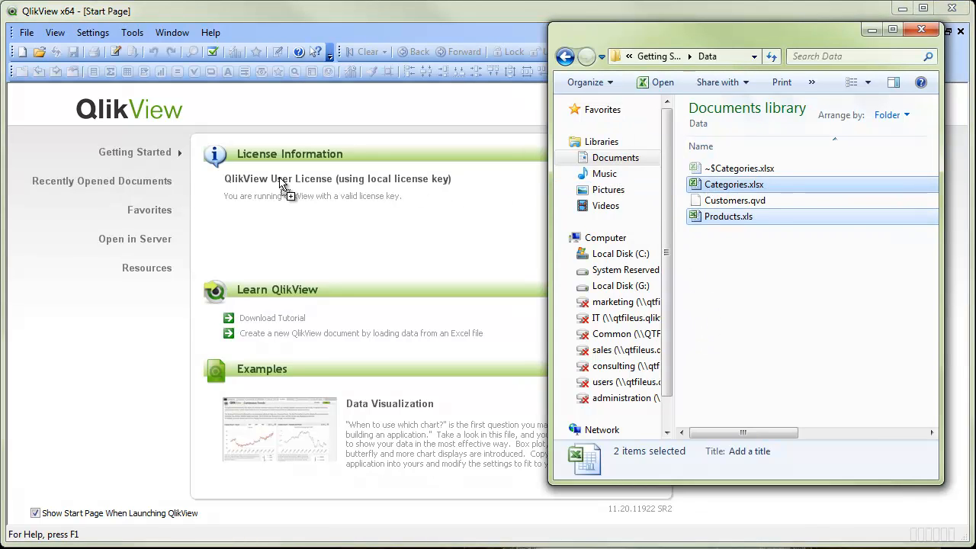
- Import Categories.xlsx and Products.xls through the File Wizard into the load script
{"action": "double_click", "coordinate": [734, 184]}
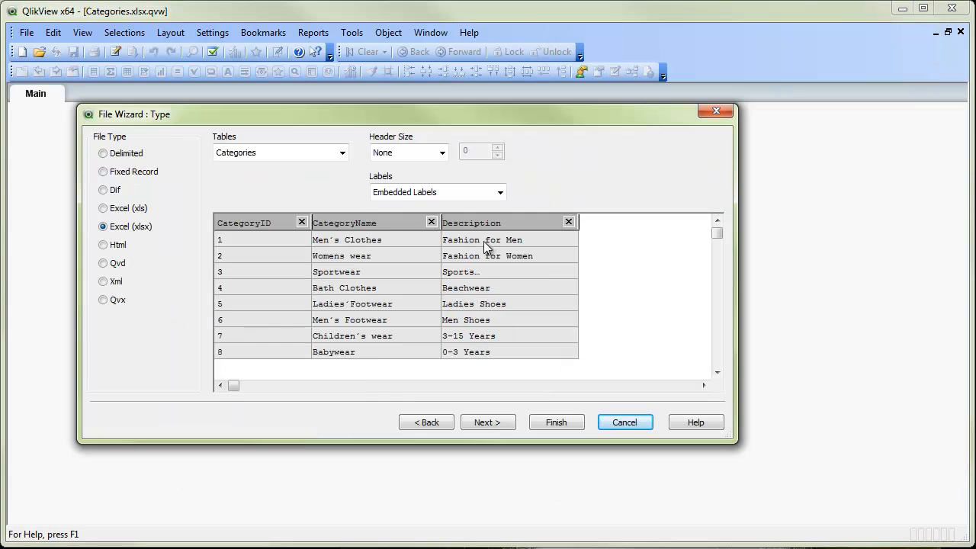
{"action": "mouse_move", "coordinate": [479, 227]}
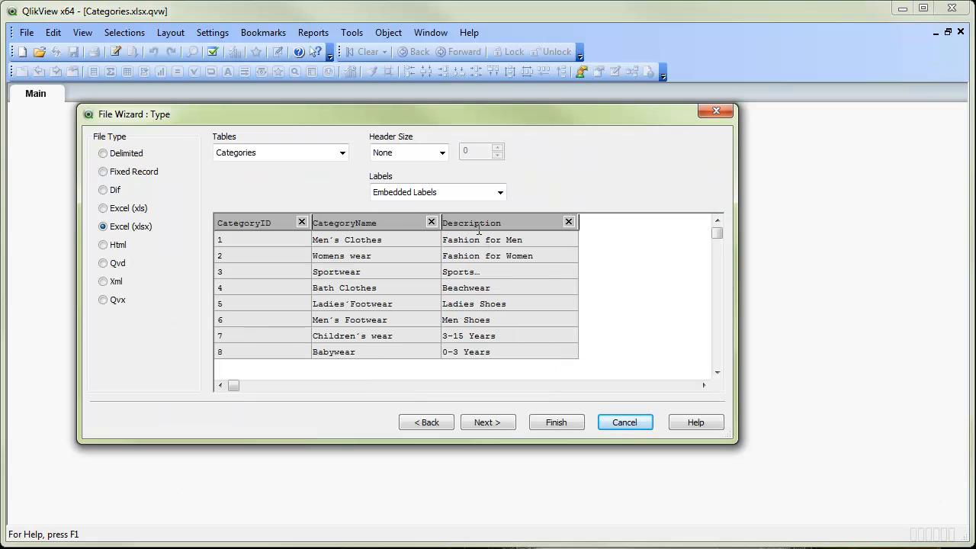
{"action": "mouse_move", "coordinate": [519, 272]}
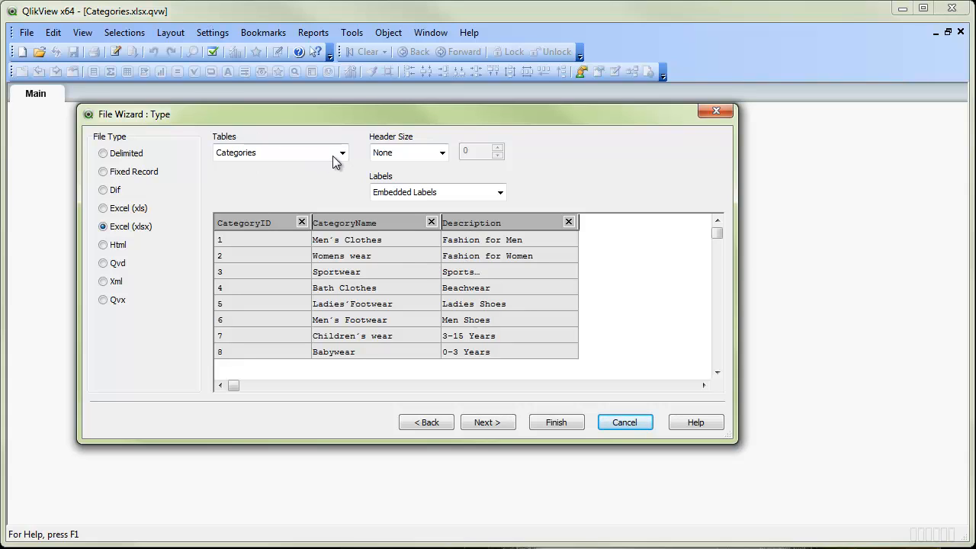
{"action": "left_click", "coordinate": [341, 153]}
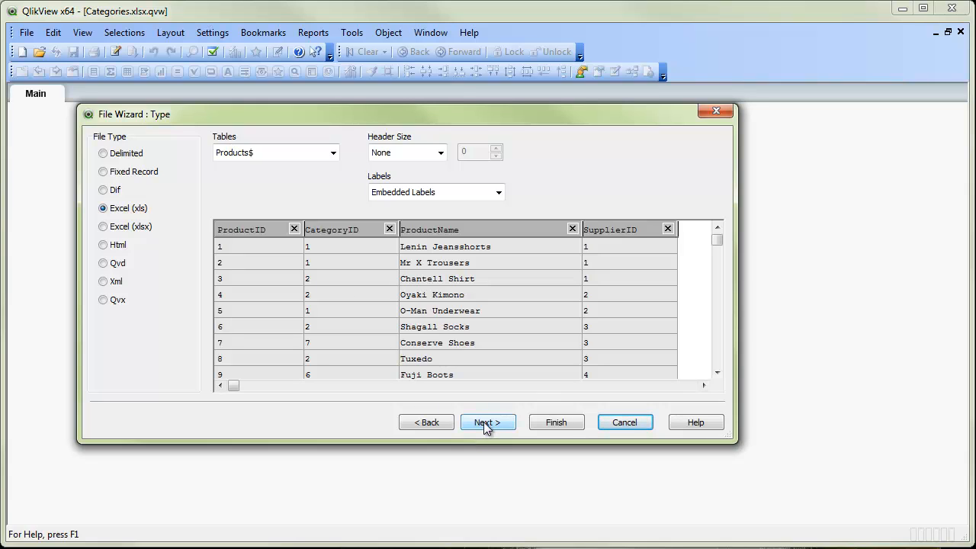
{"action": "left_click", "coordinate": [488, 421]}
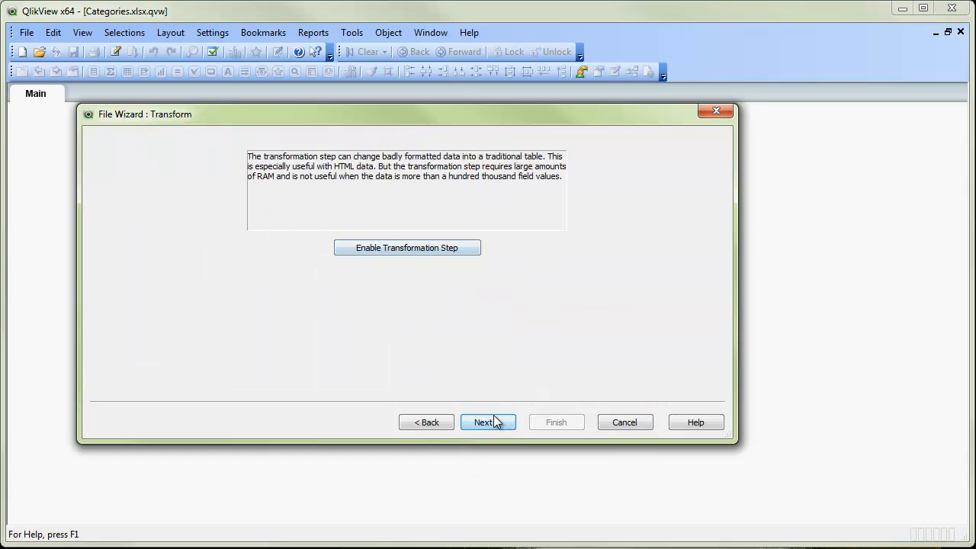
{"action": "left_click", "coordinate": [488, 422]}
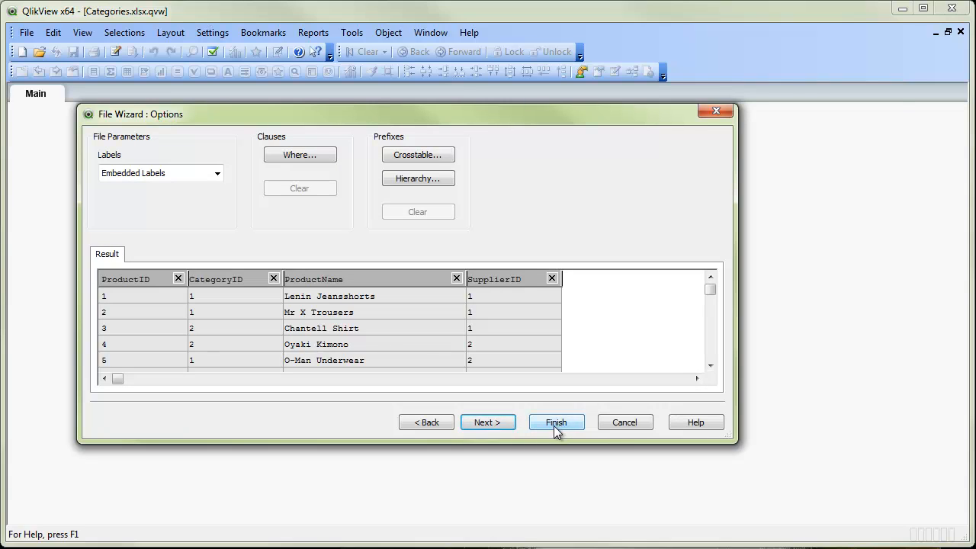
{"action": "left_click", "coordinate": [556, 422]}
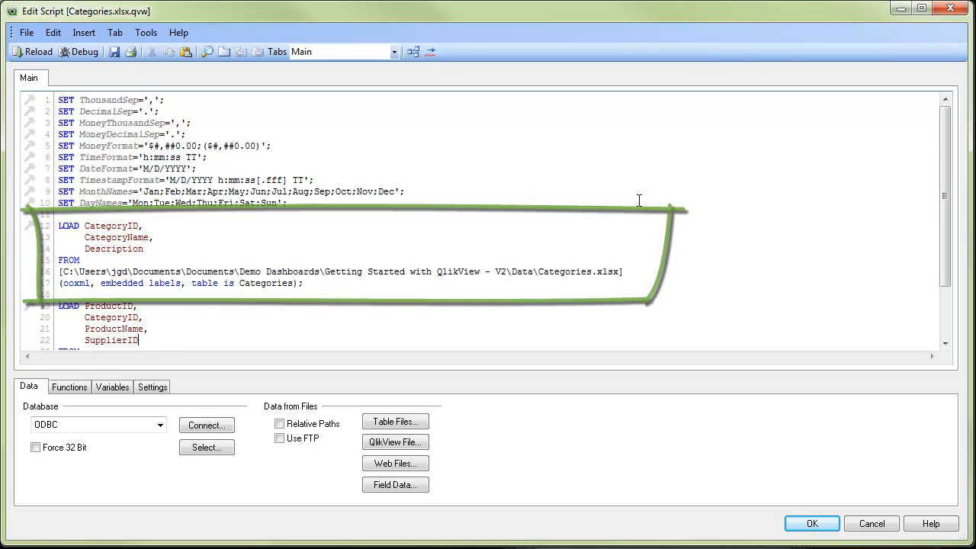
- Scroll the script down to review the full Products.xls LOAD statement
{"action": "scroll", "scroll_direction": "down", "scroll_amount": 3}
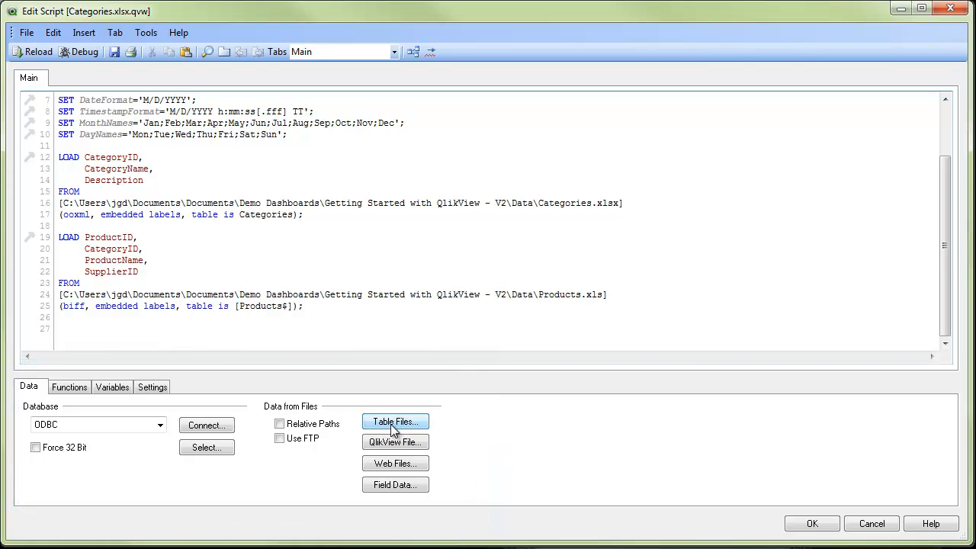
- Load Orders Header.xlsx from Table Files and finish the File Wizard
{"action": "left_click", "coordinate": [395, 421]}
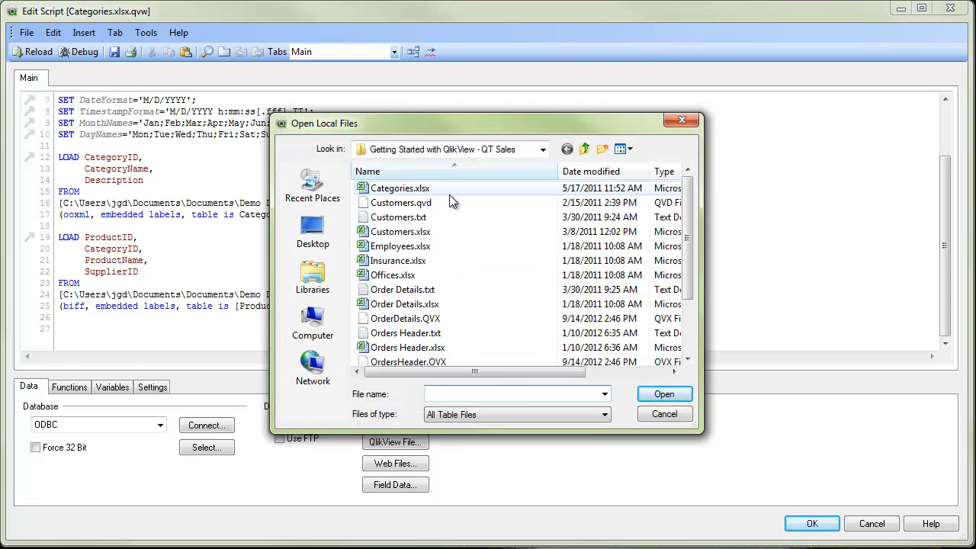
{"action": "mouse_move", "coordinate": [451, 328]}
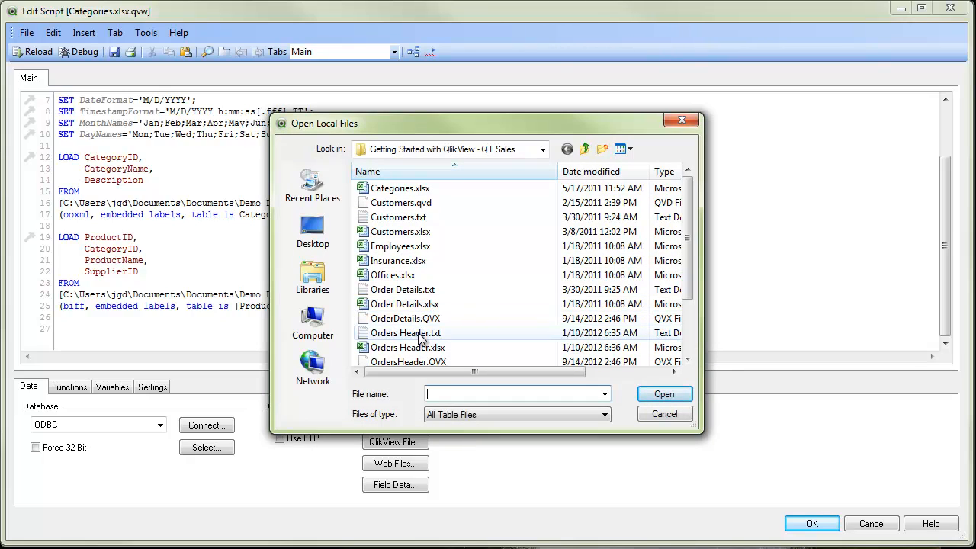
{"action": "left_click", "coordinate": [407, 347]}
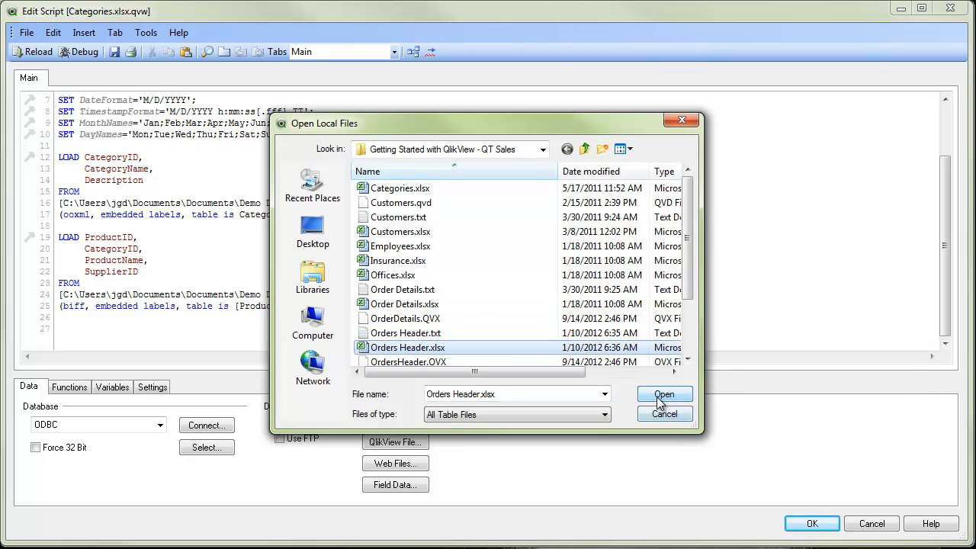
{"action": "left_click", "coordinate": [664, 394]}
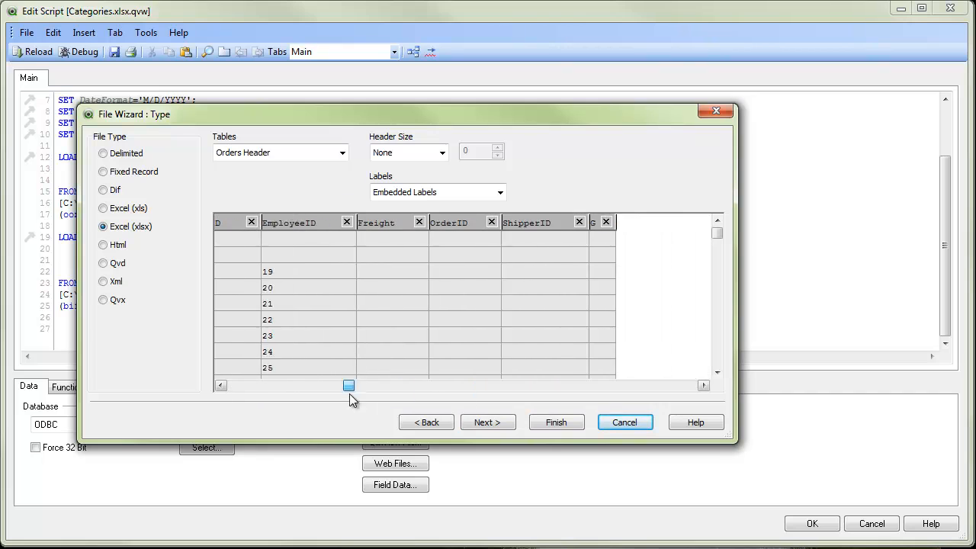
{"action": "left_click", "coordinate": [556, 422]}
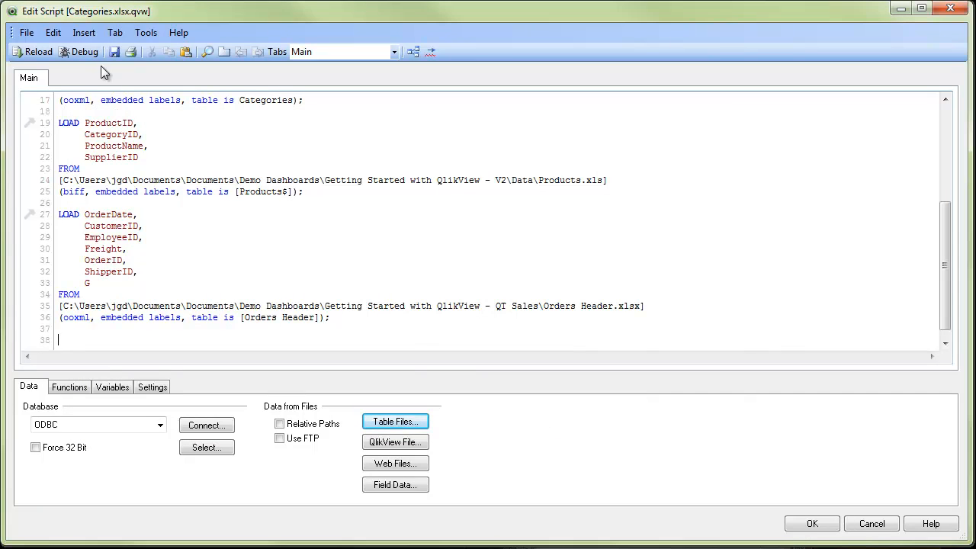
- Save the document under the name 'Loading Data from Excel'
{"action": "left_click", "coordinate": [113, 52]}
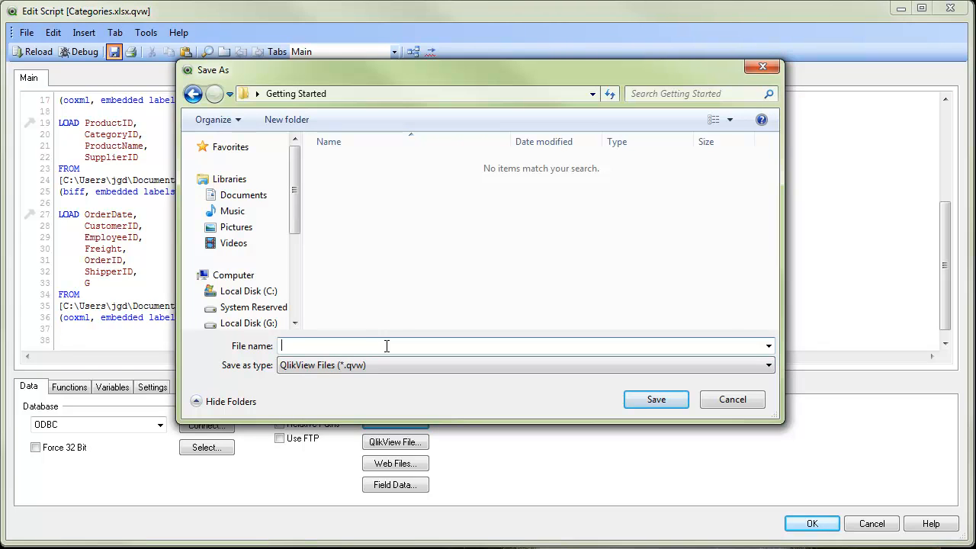
{"action": "type", "text": "Loading Data"}
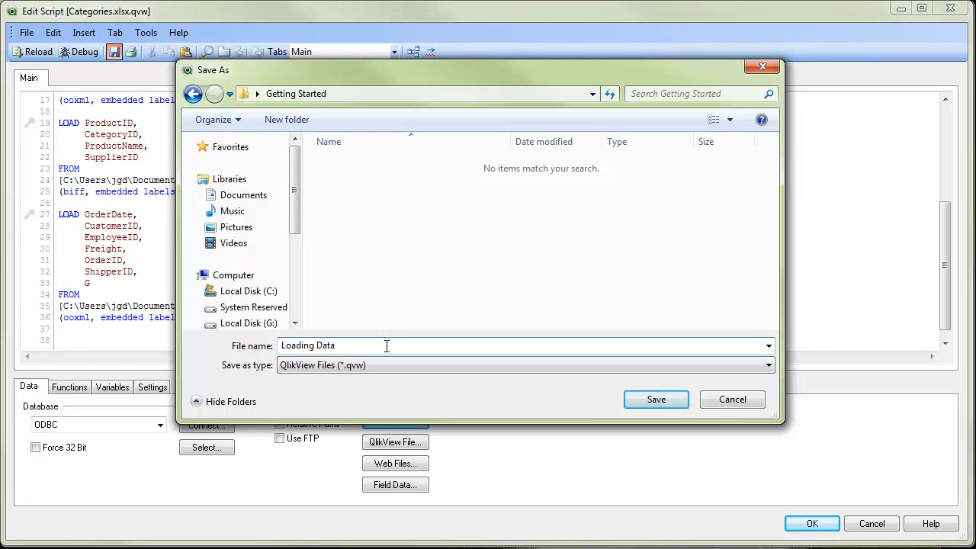
{"action": "type", "text": "from Excel"}
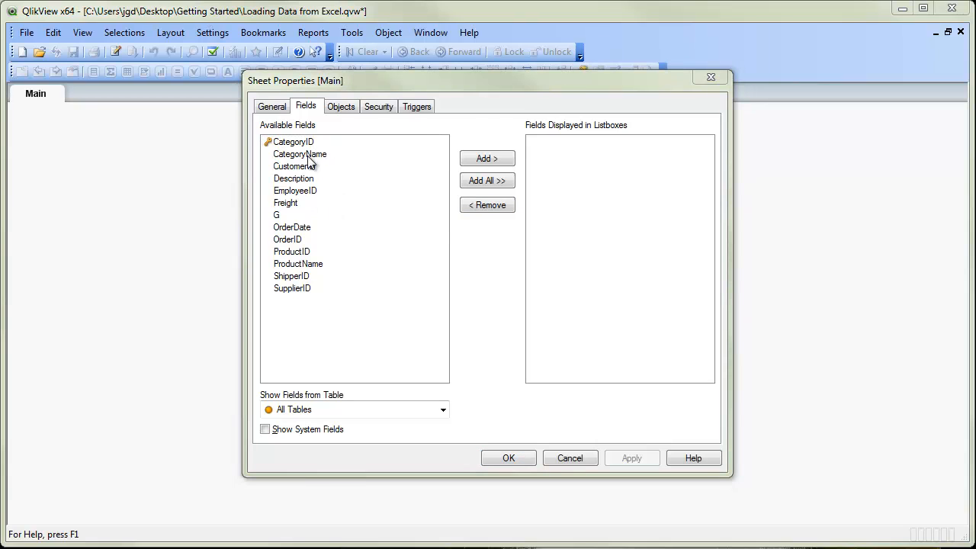
- Add CategoryName and ProductName list boxes through Sheet Properties fields
{"action": "left_click", "coordinate": [487, 158]}
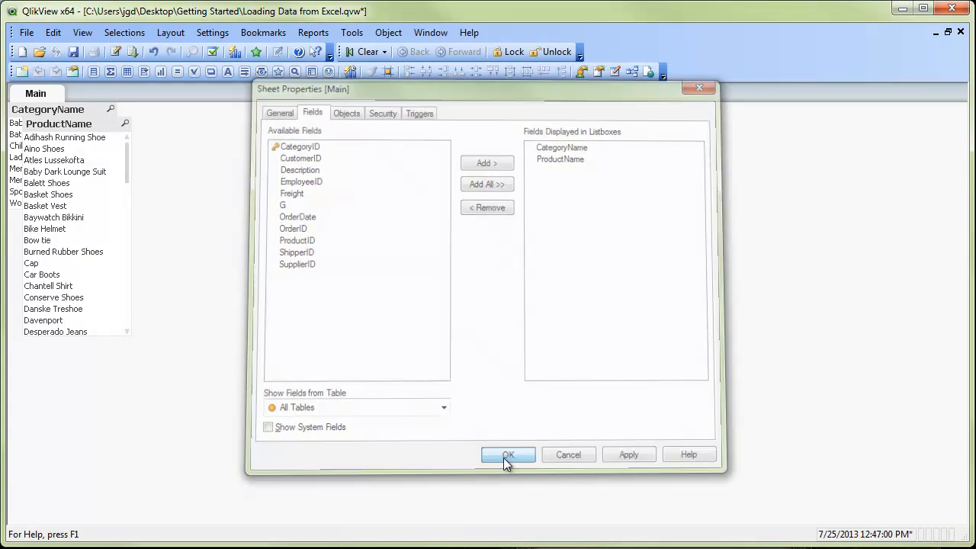
{"action": "left_click", "coordinate": [508, 454]}
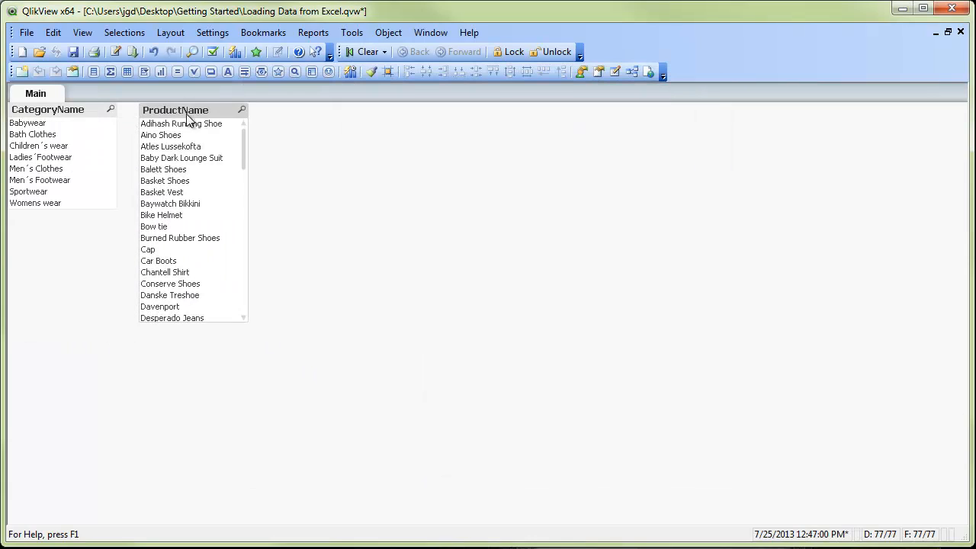
{"action": "mouse_move", "coordinate": [353, 374]}
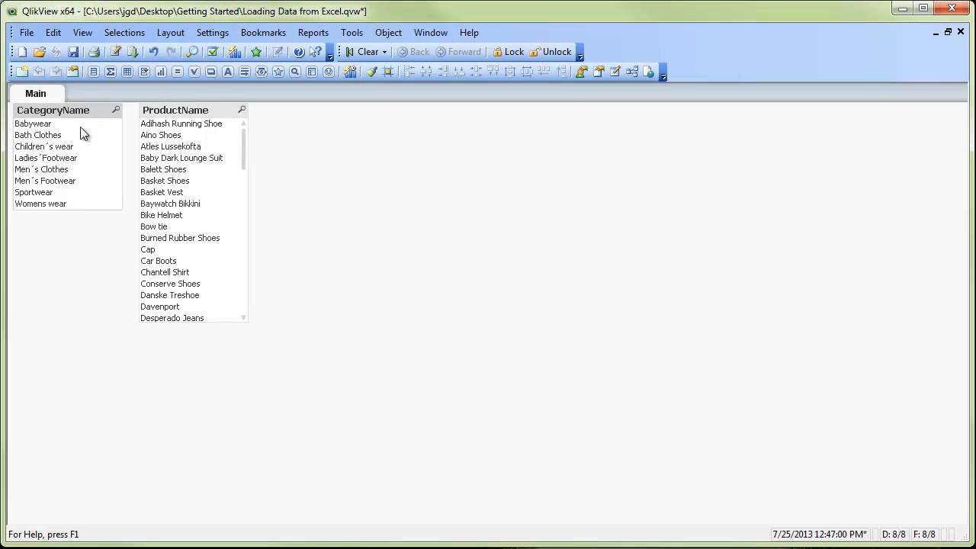
- Select Men´s Footwear in the CategoryName list box
{"action": "left_click", "coordinate": [45, 181]}
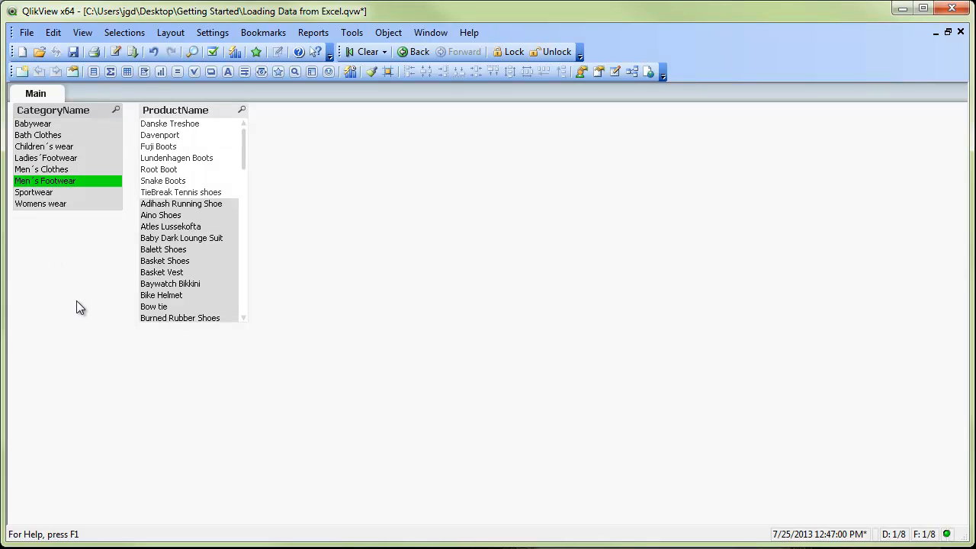
{"action": "mouse_move", "coordinate": [181, 261]}
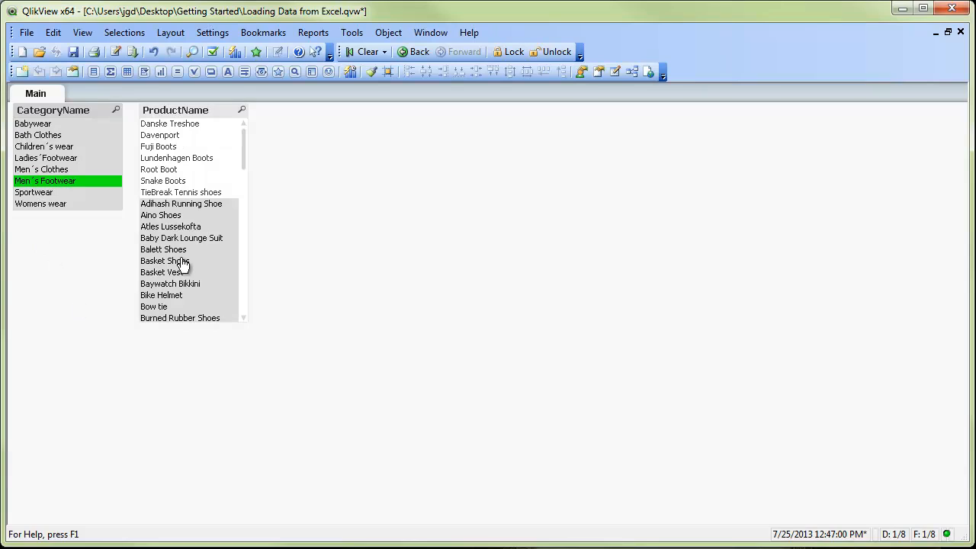